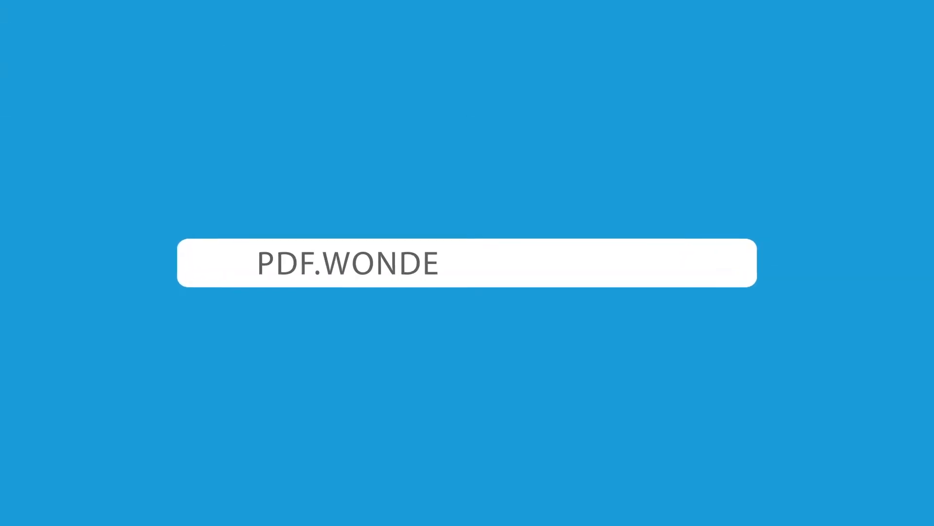
type("RSHARE.COM")
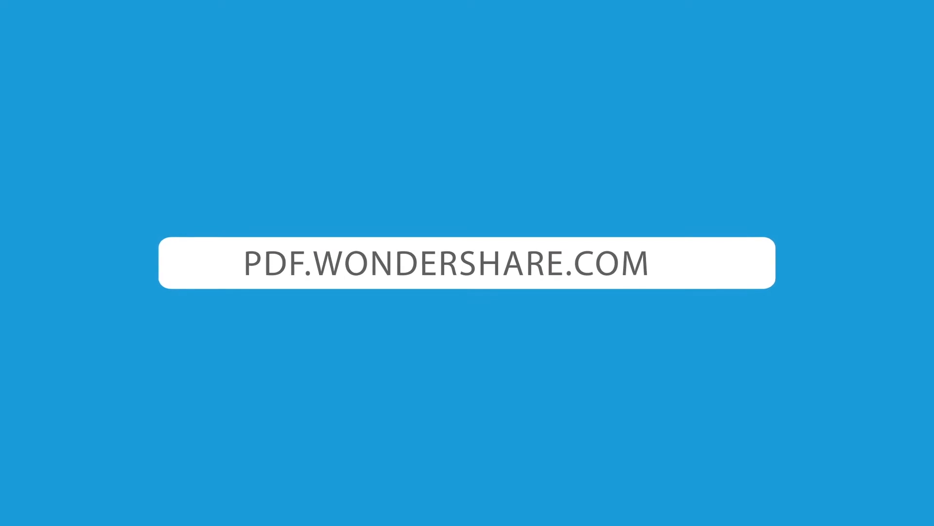